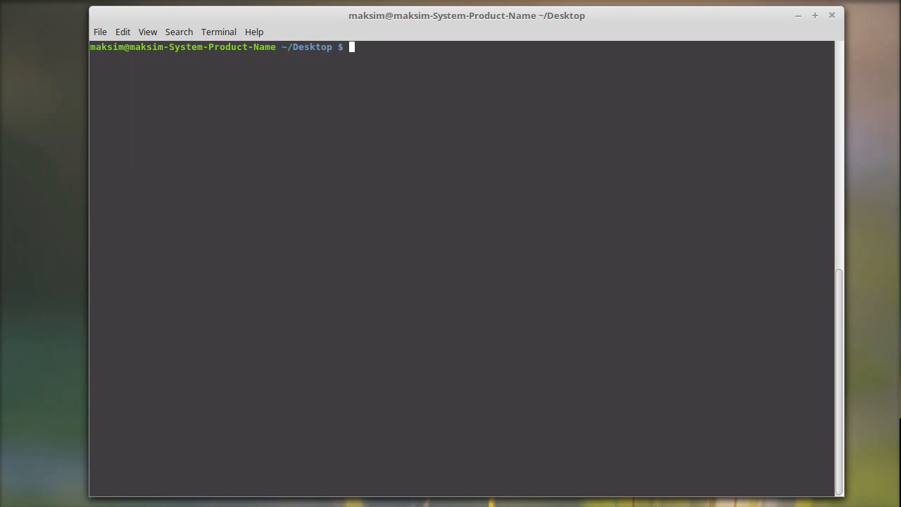
Launch the Python 3.6 interactive interpreter with python3.6 from the terminal prompt.
{"action": "type", "text": "python"}
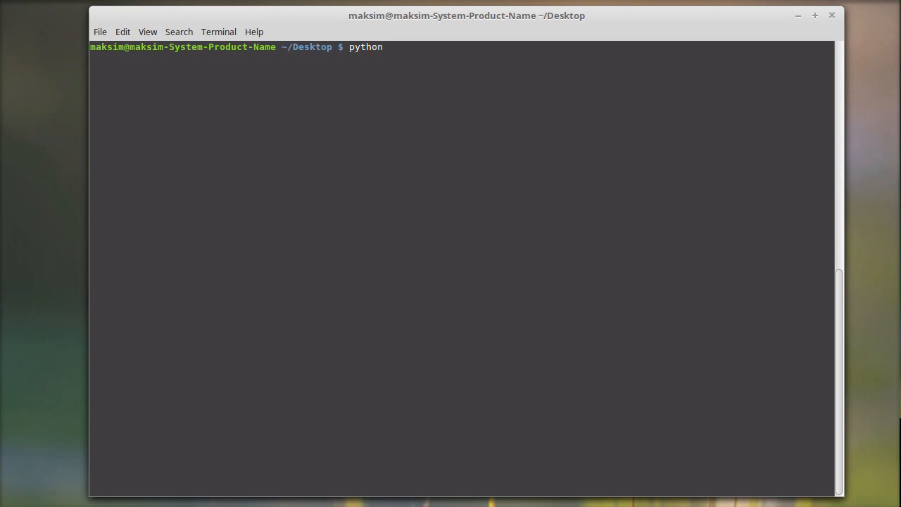
{"action": "type", "text": "3.6"}
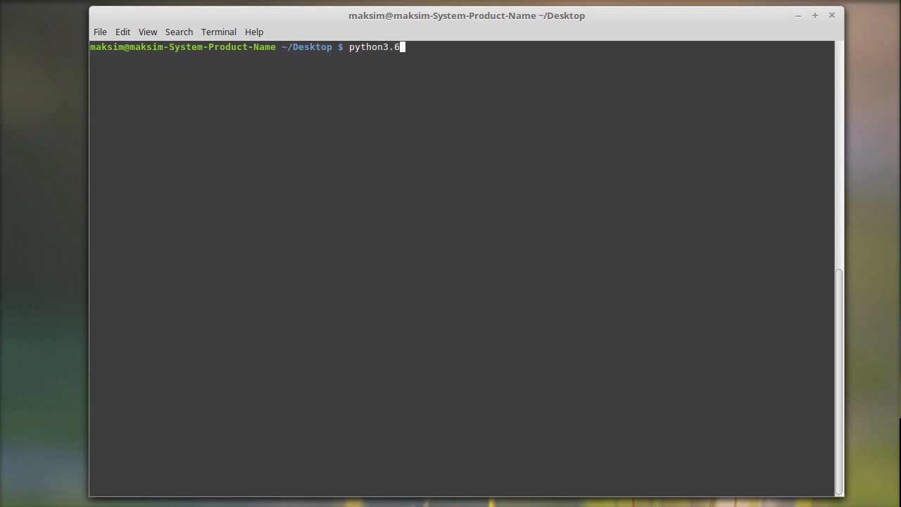
{"action": "key", "text": "Return"}
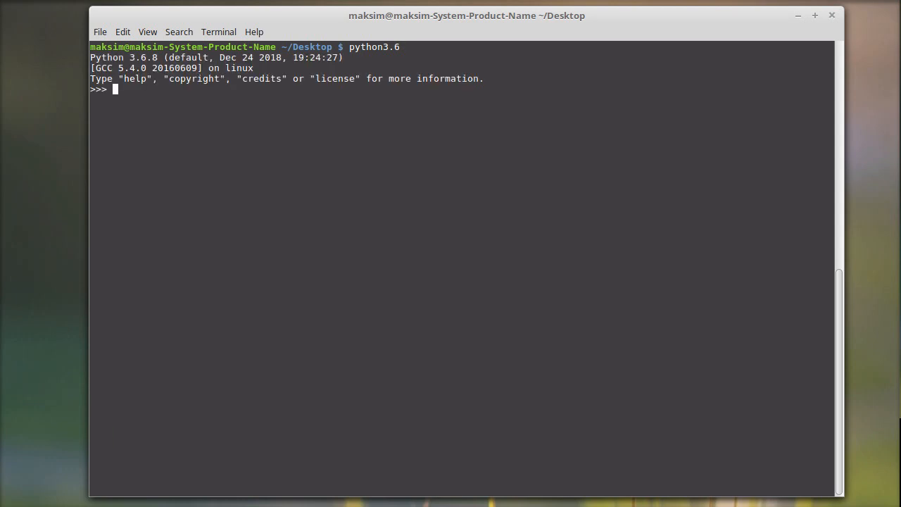
Assign x = 123 and check it is int, then reassign x = '123' and check it is str.
{"action": "type", "text": "x="}
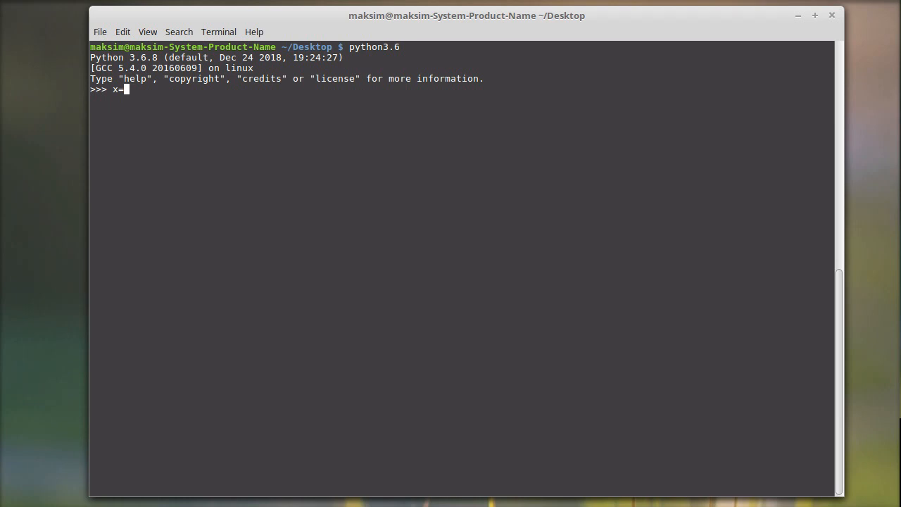
{"action": "type", "text": "= 123"}
{"action": "type", "text": "ty"}
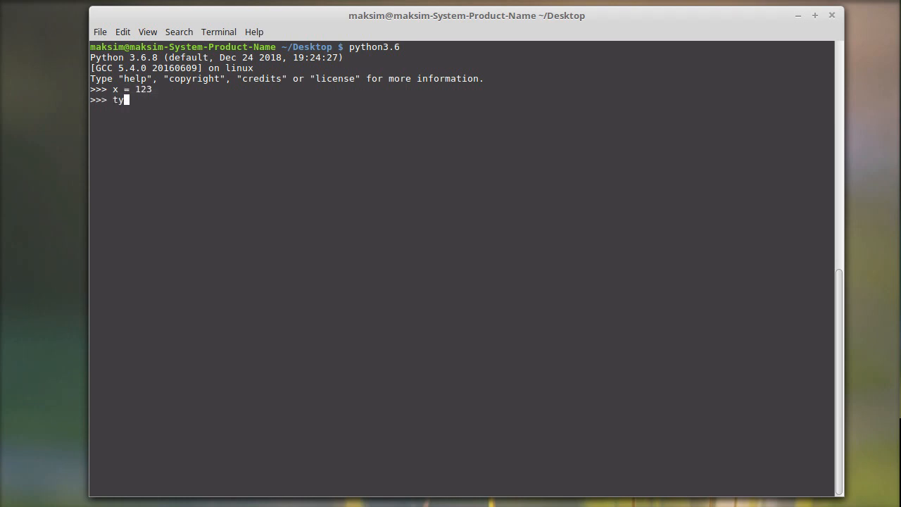
{"action": "type", "text": "pe("}
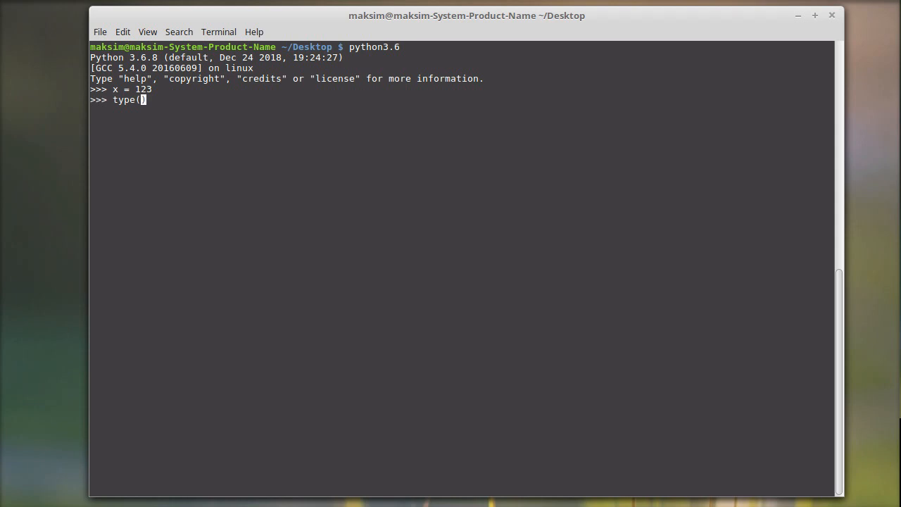
{"action": "type", "text": "x"}
{"action": "key", "text": "Return"}
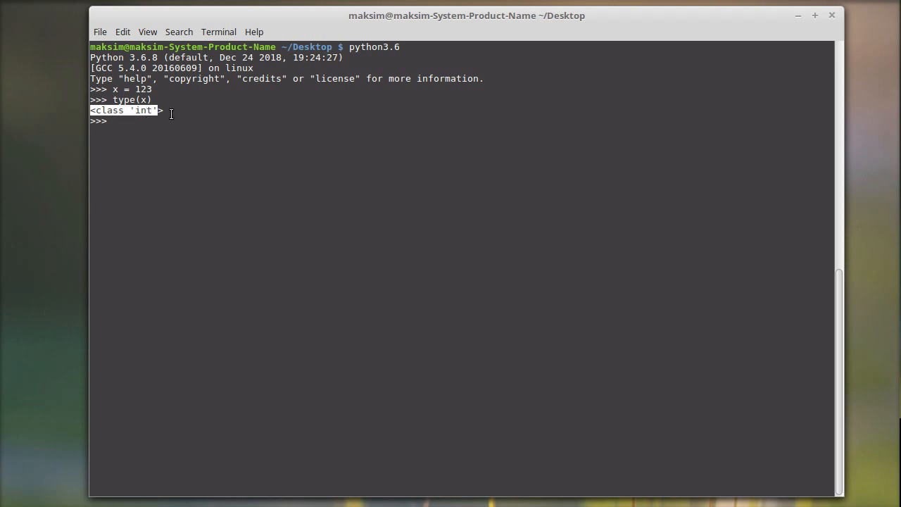
{"action": "mouse_move", "coordinate": [358, 189]}
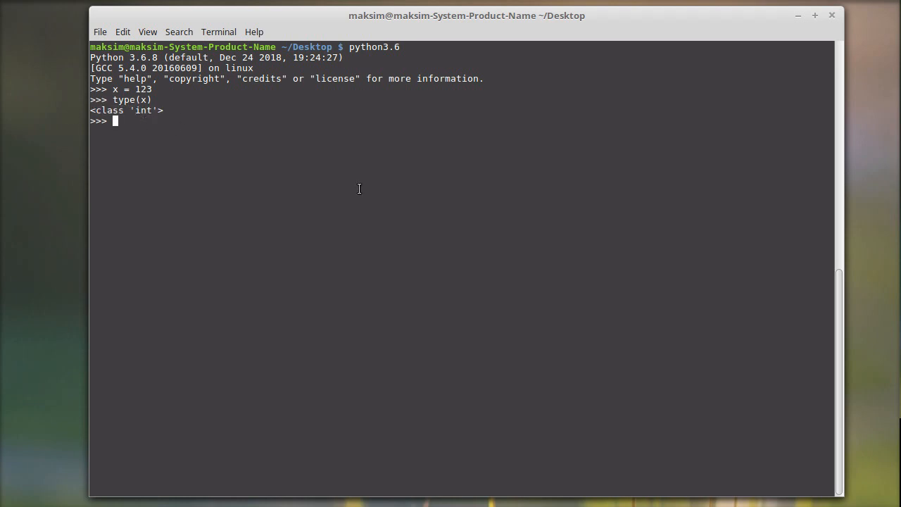
{"action": "type", "text": "x = ''"}
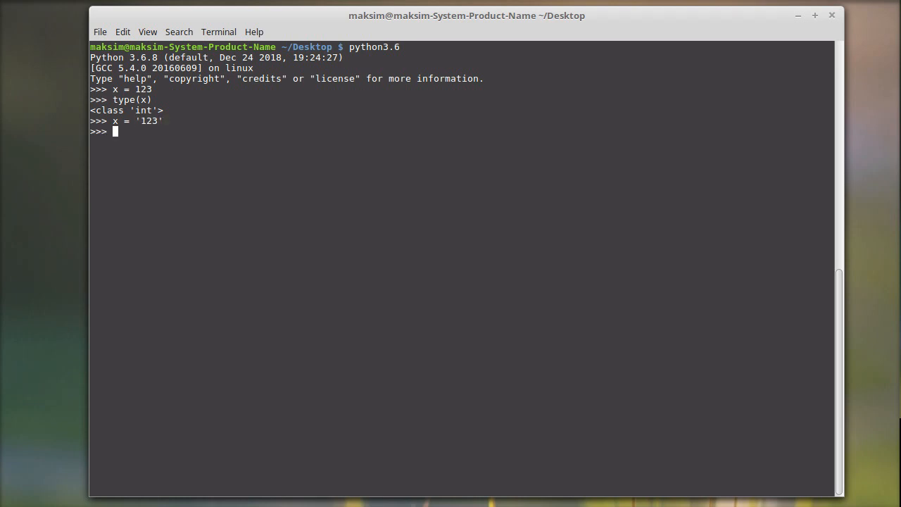
{"action": "key", "text": "Return"}
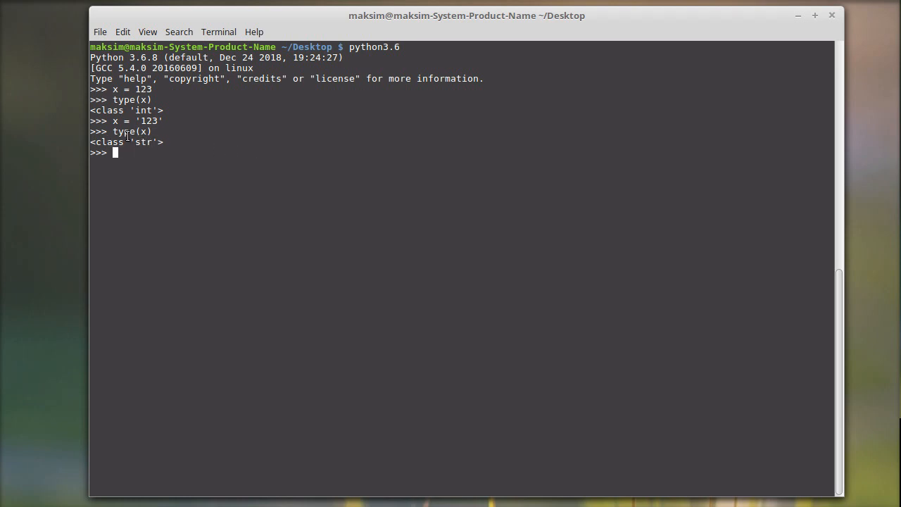
{"action": "mouse_move", "coordinate": [377, 169]}
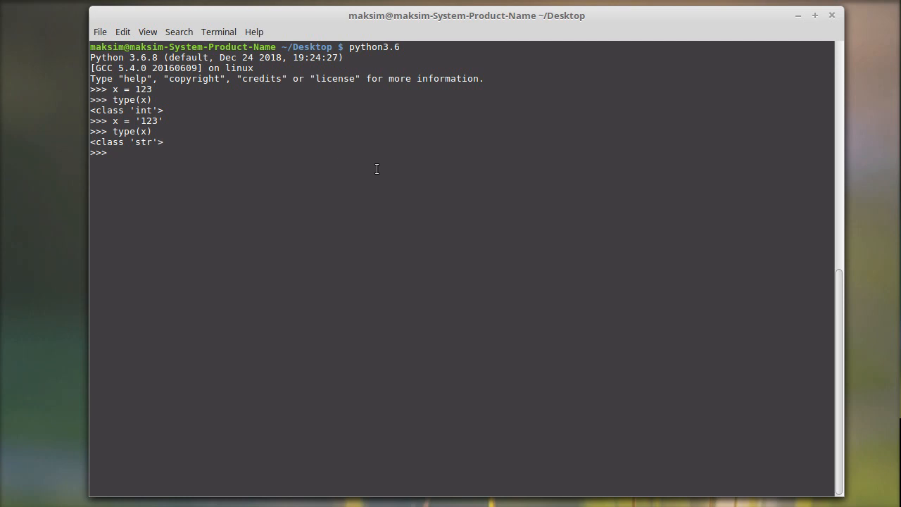
Store the integer x converted with str(x) in x_str.
{"action": "type", "text": "x = 123"}
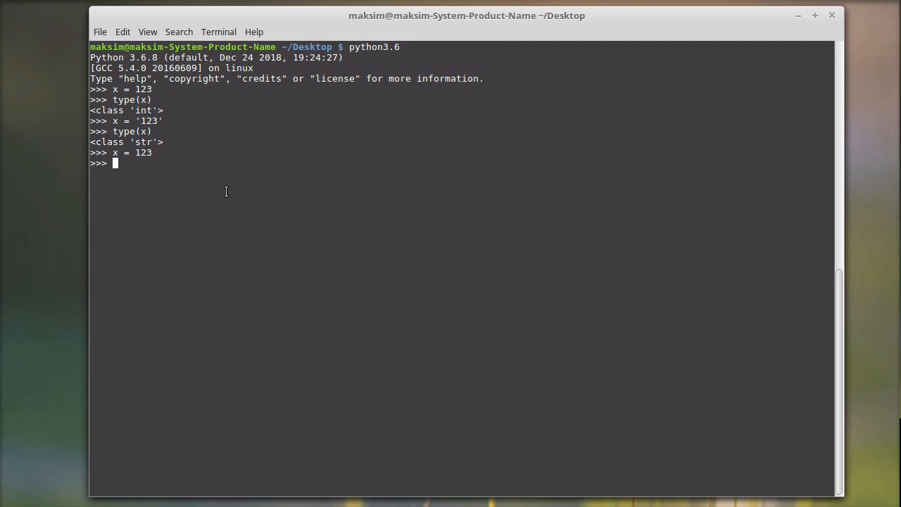
{"action": "type", "text": "x"}
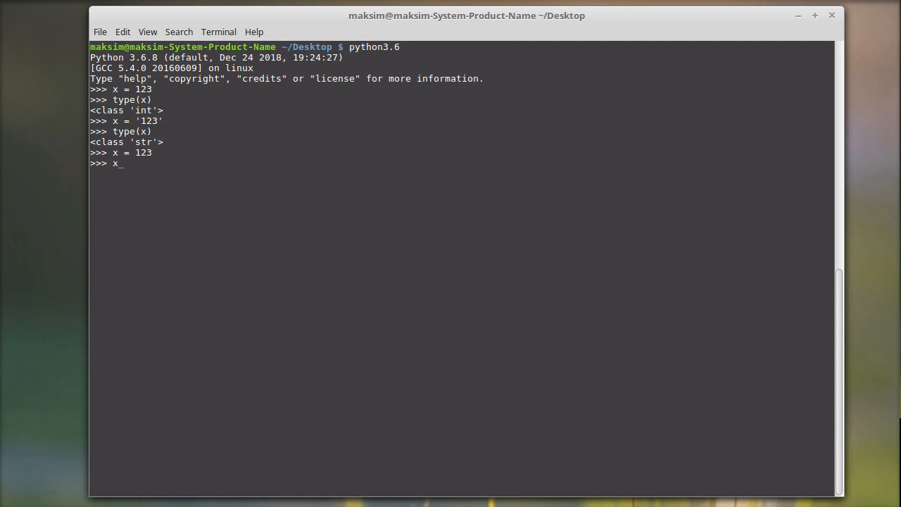
{"action": "type", "text": "_str ="}
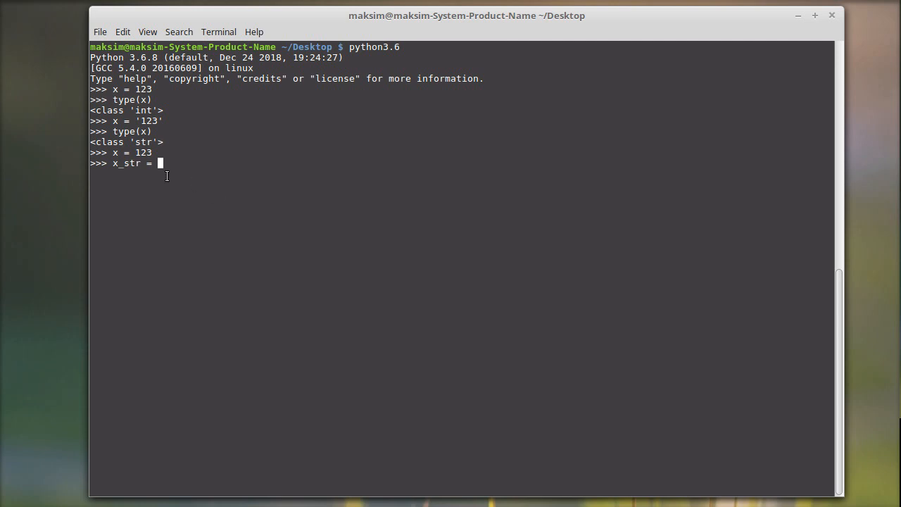
{"action": "mouse_move", "coordinate": [144, 154]}
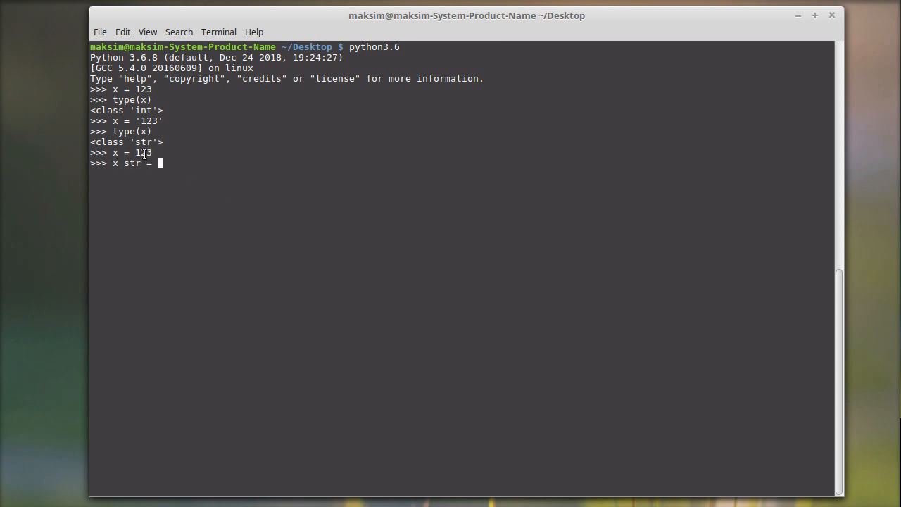
{"action": "type", "text": "str()"}
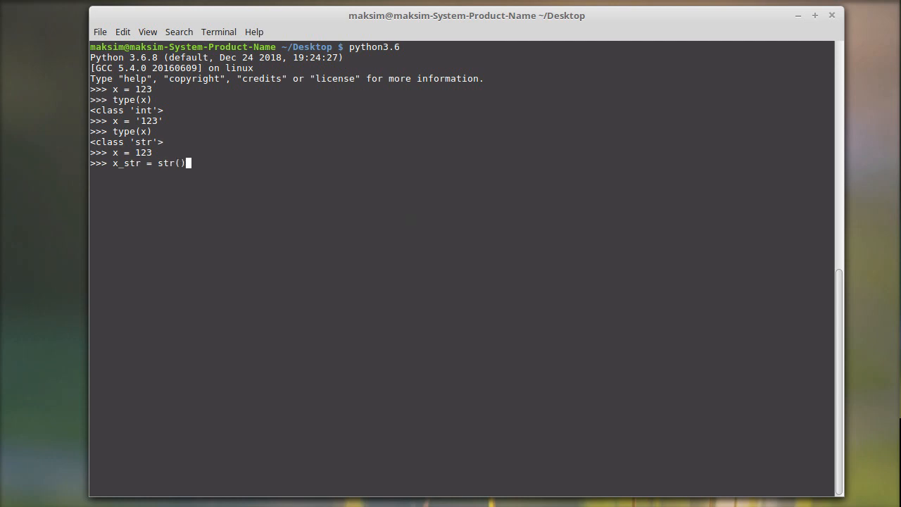
{"action": "mouse_move", "coordinate": [165, 171]}
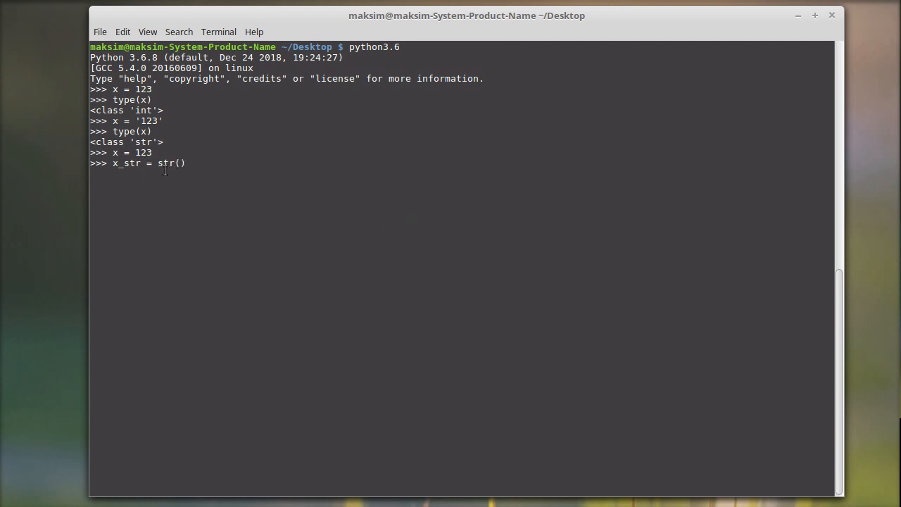
{"action": "mouse_move", "coordinate": [395, 236]}
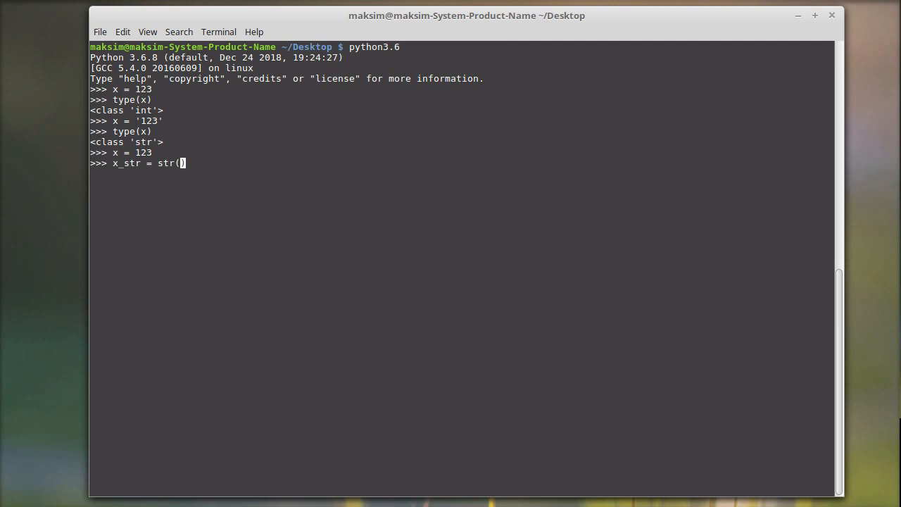
{"action": "type", "text": "x)"}
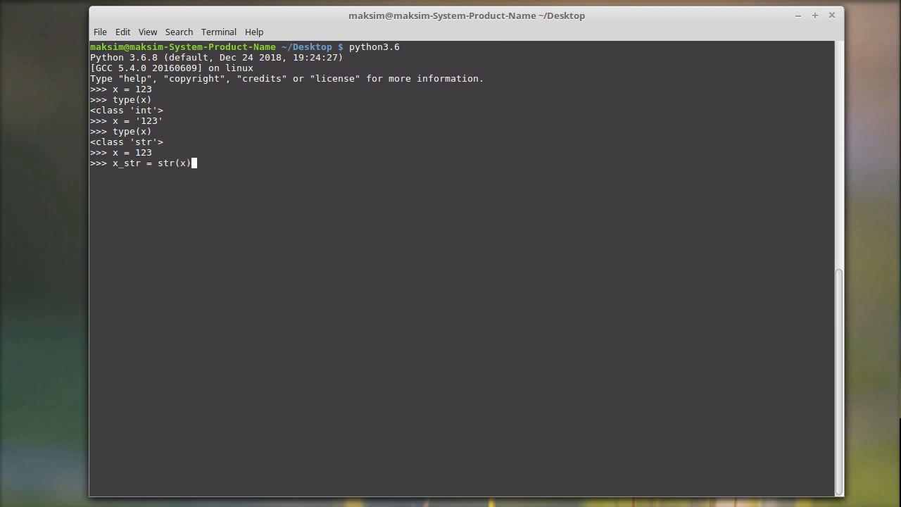
{"action": "key", "text": "Return"}
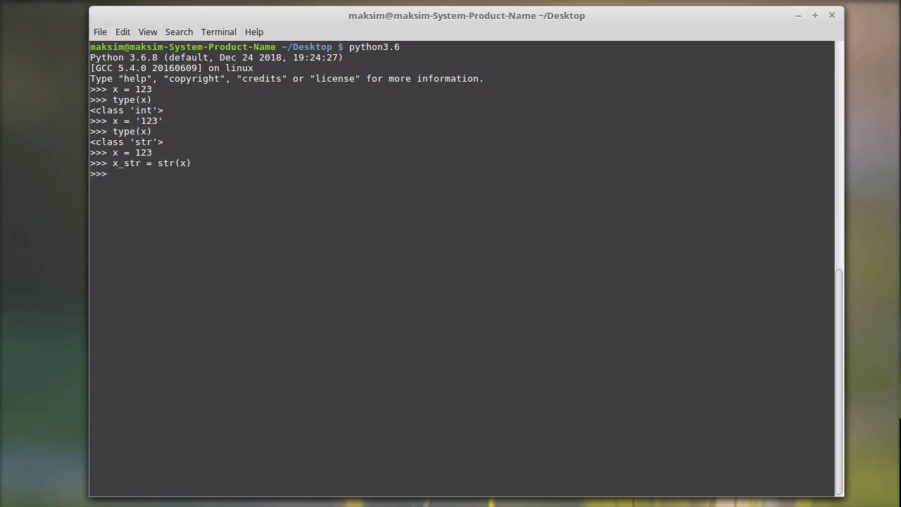
Confirm type(x_str) is str and print x_str, showing 123.
{"action": "type", "text": "type("}
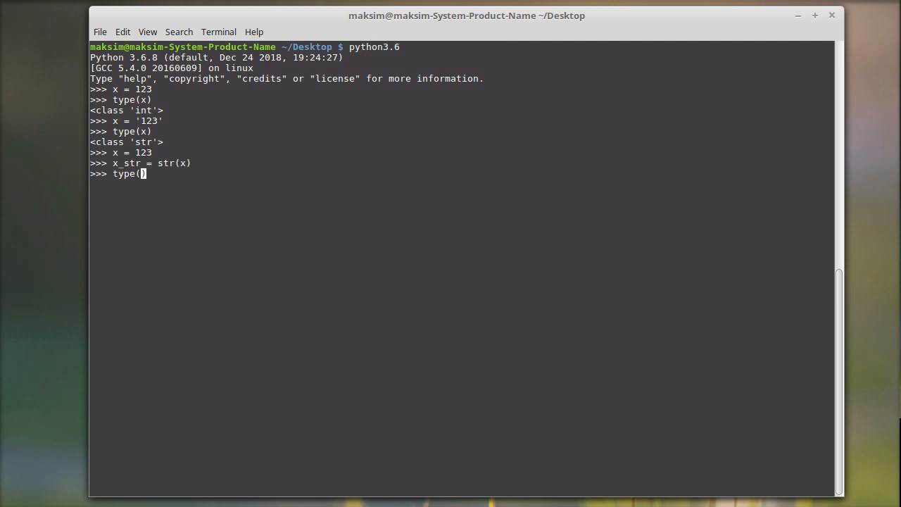
{"action": "type", "text": "x_str"}
{"action": "key", "text": "Return"}
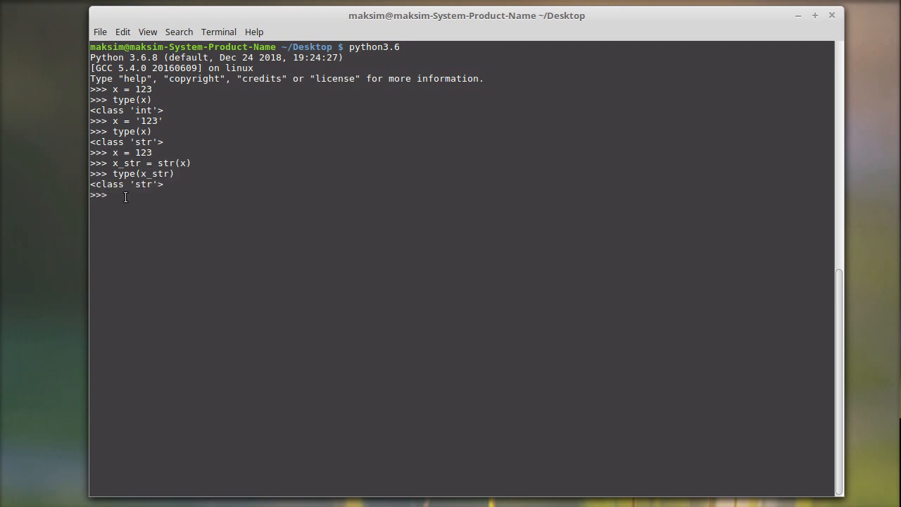
{"action": "type", "text": "print()"}
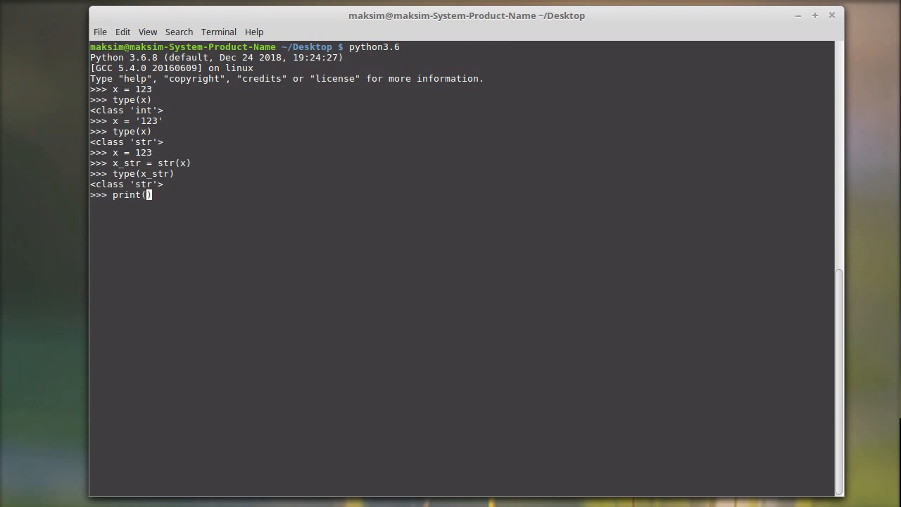
{"action": "type", "text": "x_str"}
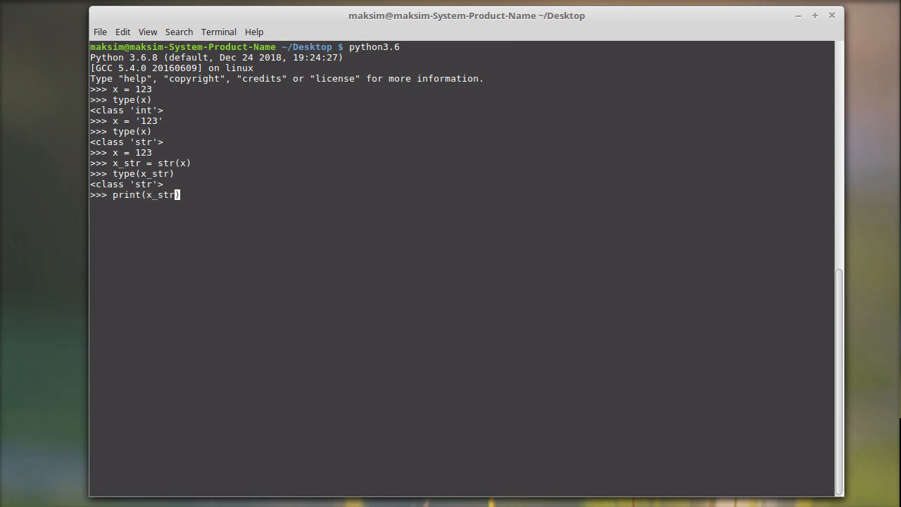
{"action": "key", "text": "Return"}
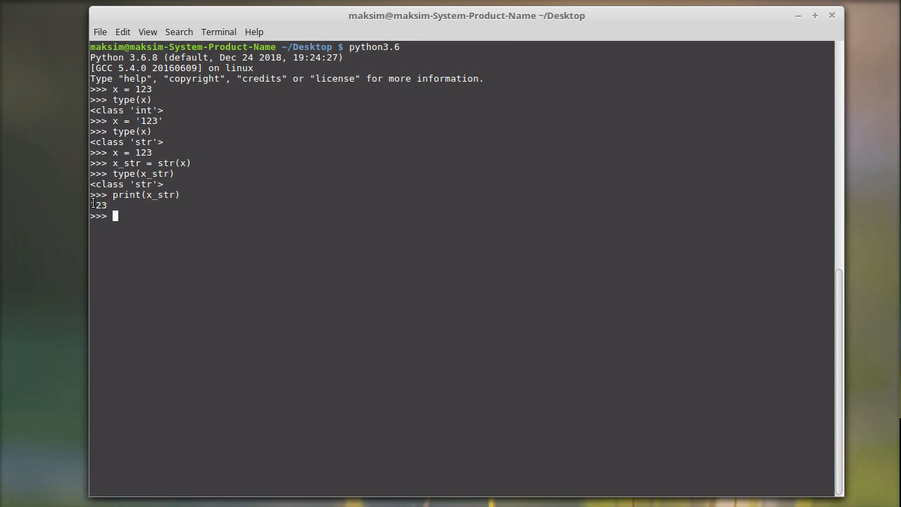
{"action": "mouse_move", "coordinate": [201, 236]}
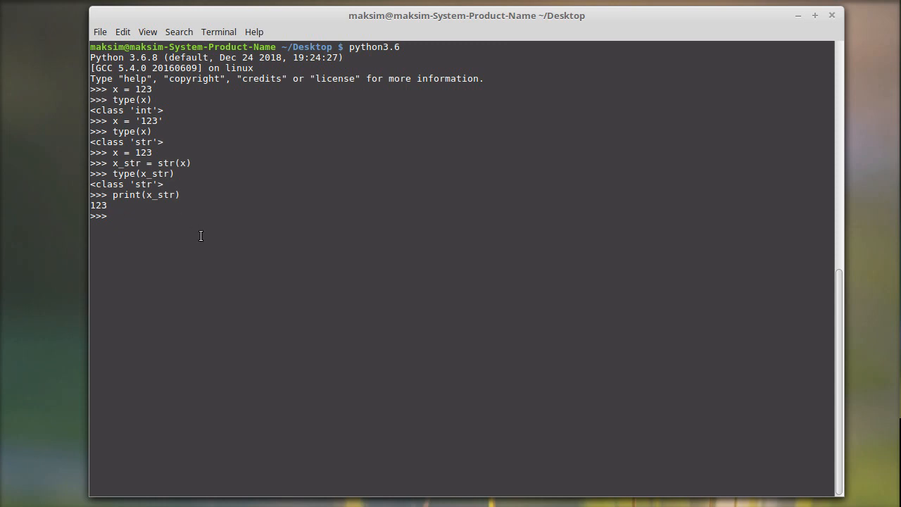
Evaluate x_str directly so the shell echoes the quoted string '123'.
{"action": "type", "text": "x_str"}
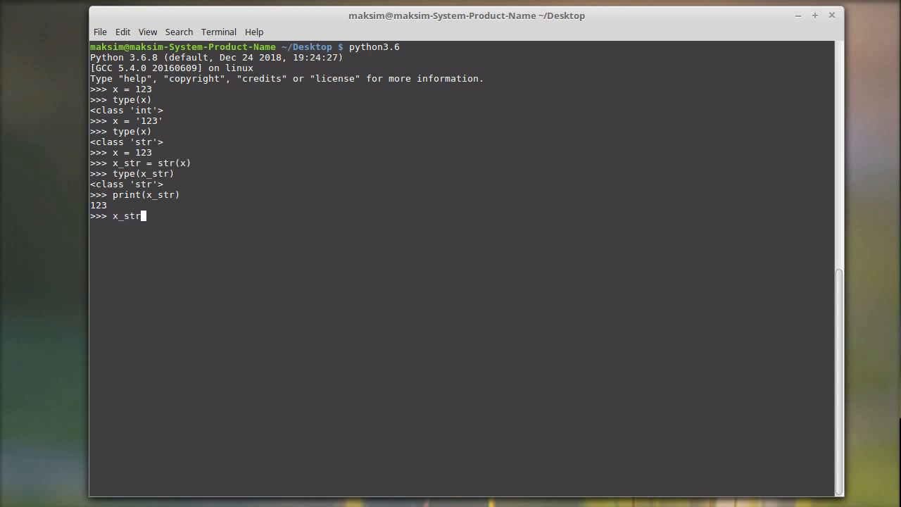
{"action": "key", "text": "Return"}
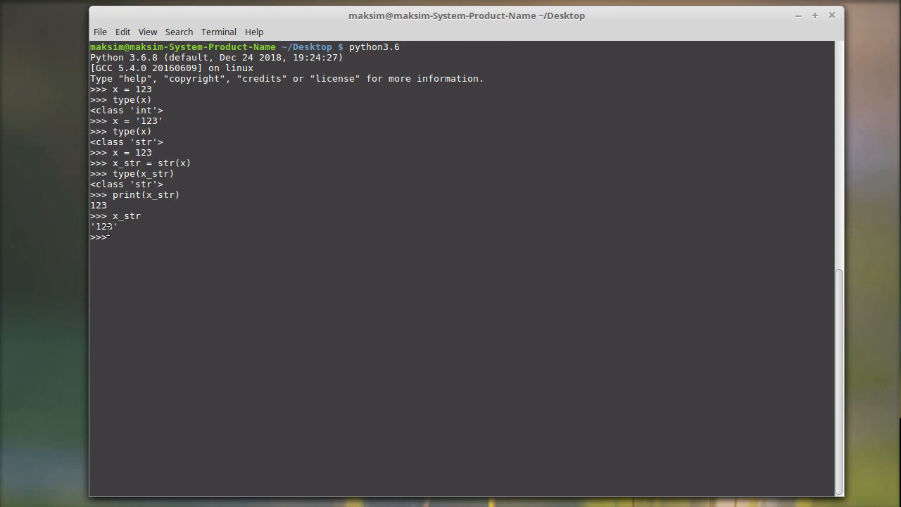
{"action": "mouse_move", "coordinate": [129, 226]}
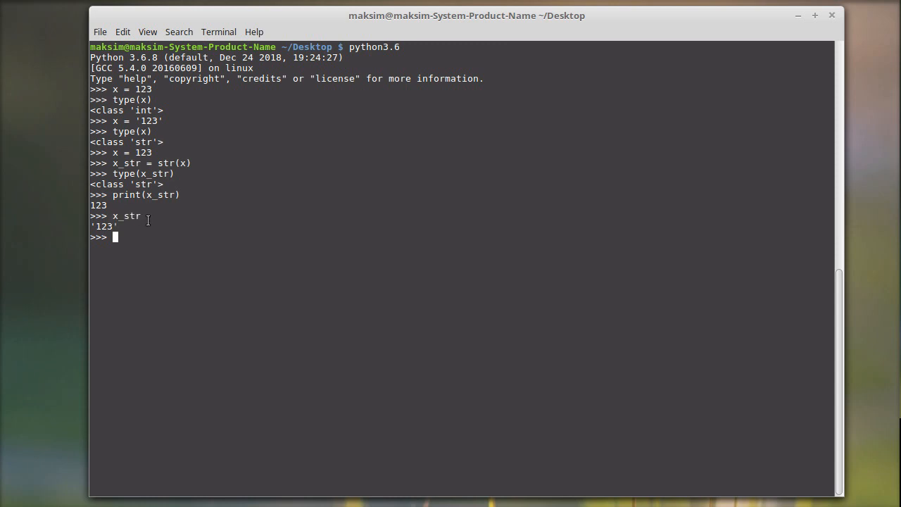
{"action": "mouse_move", "coordinate": [208, 272]}
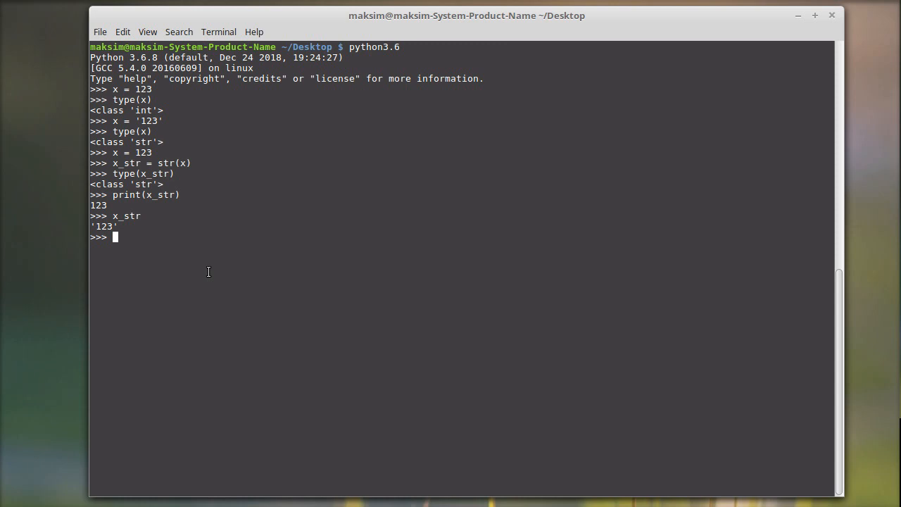
Set x = '123' and convert it into x_int with int(x).
{"action": "type", "text": "x = ''"}
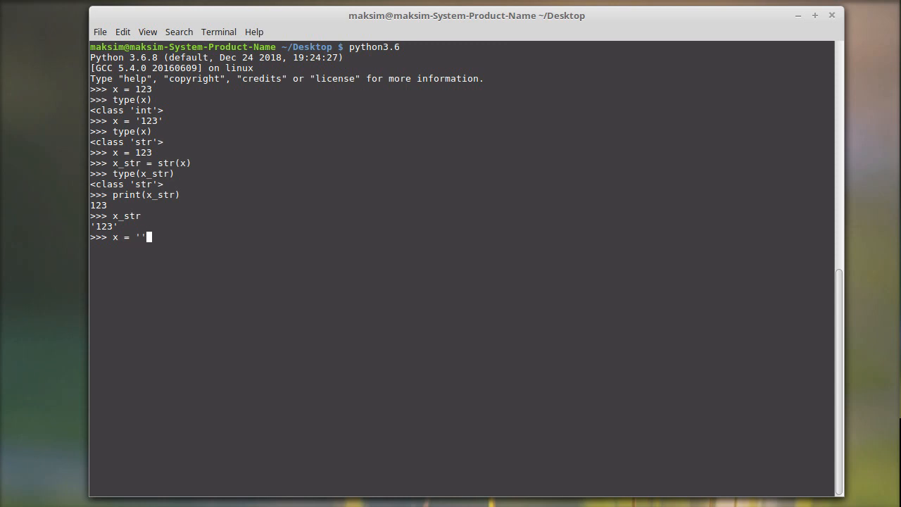
{"action": "type", "text": "123"}
{"action": "type", "text": "x"}
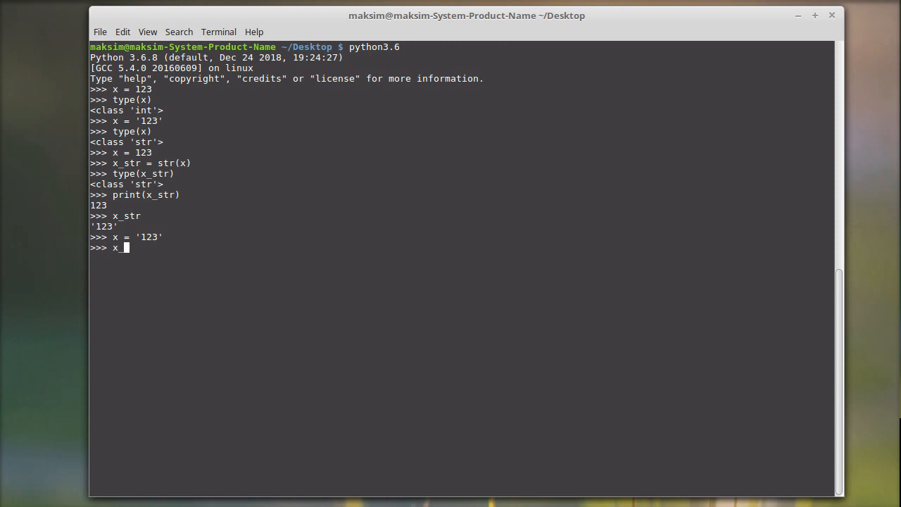
{"action": "type", "text": "_int ="}
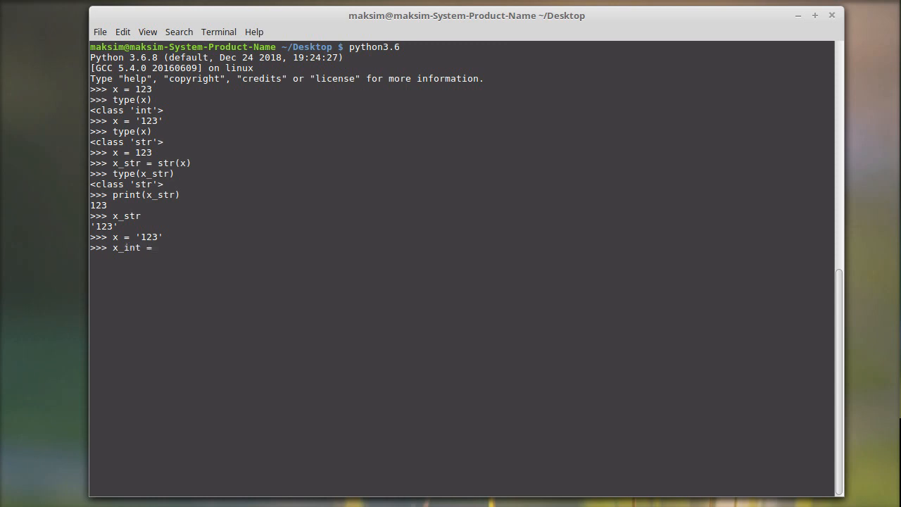
{"action": "type", "text": "int"}
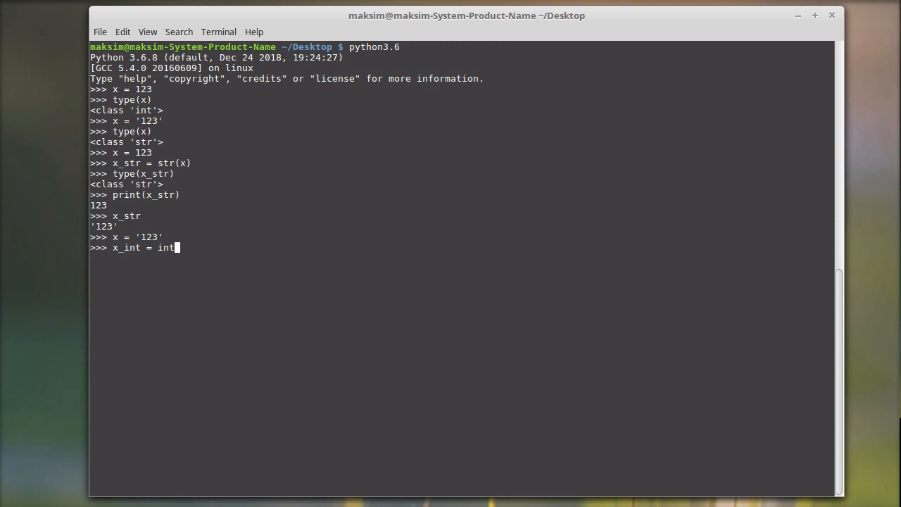
{"action": "type", "text": "()"}
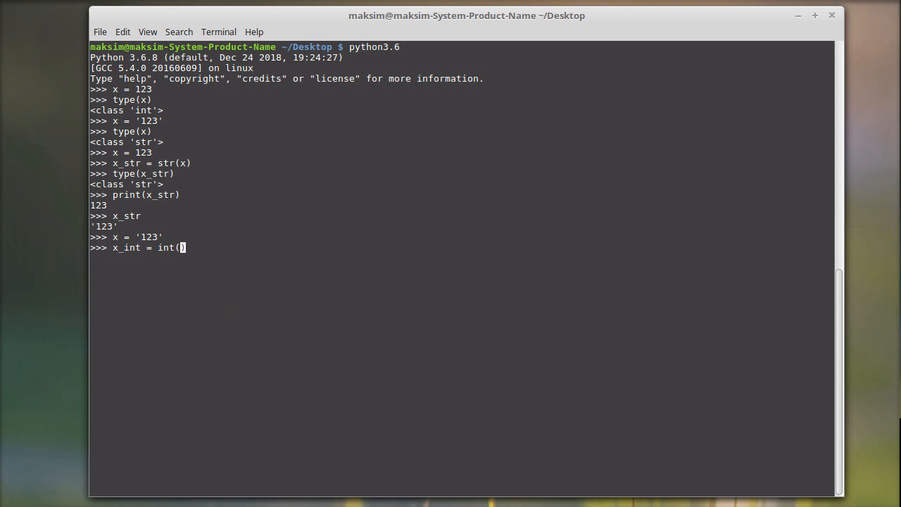
{"action": "key", "text": "Return"}
{"action": "type", "text": "x_"}
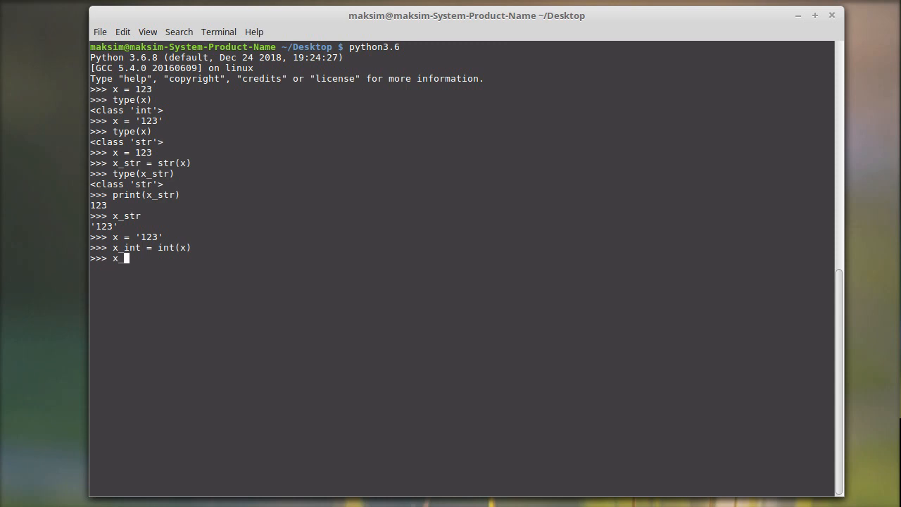
Show x_int's unquoted value 123 and confirm its type is int.
{"action": "type", "text": "in"}
{"action": "key", "text": "Return"}
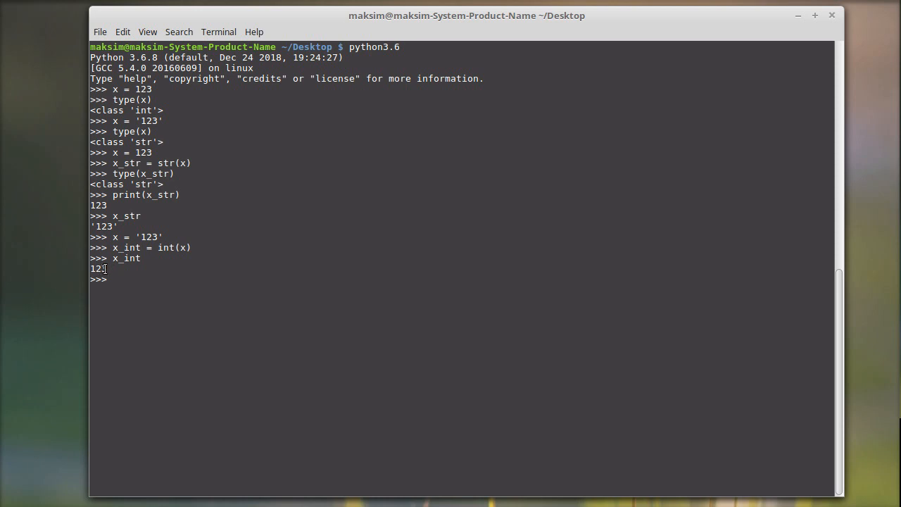
{"action": "type", "text": "ty"}
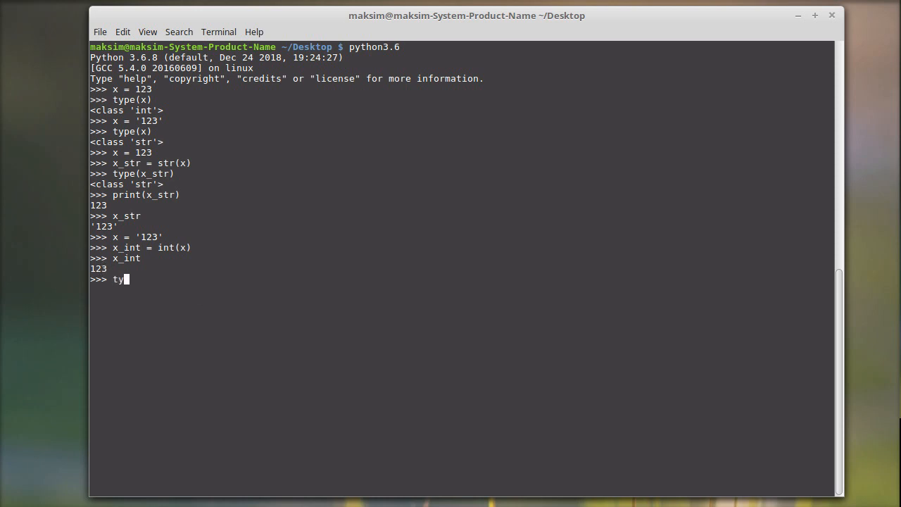
{"action": "type", "text": "pe(x)"}
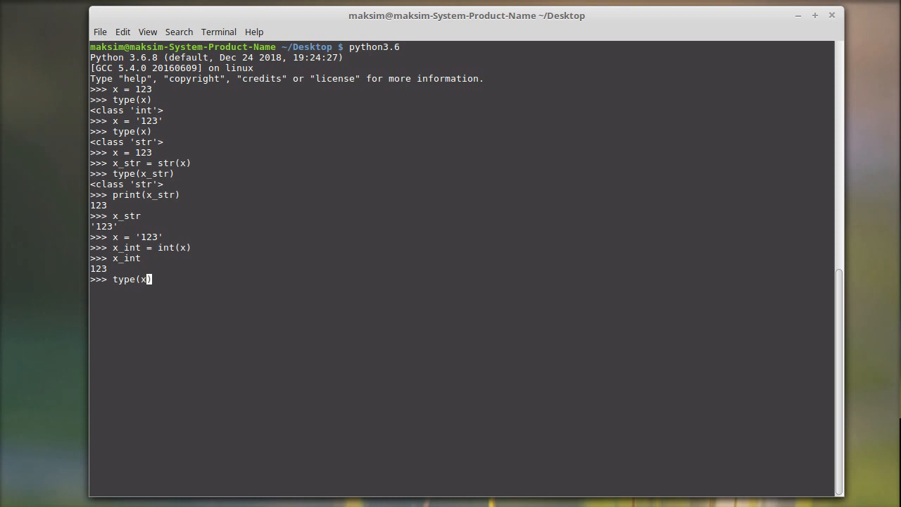
{"action": "key", "text": "Return"}
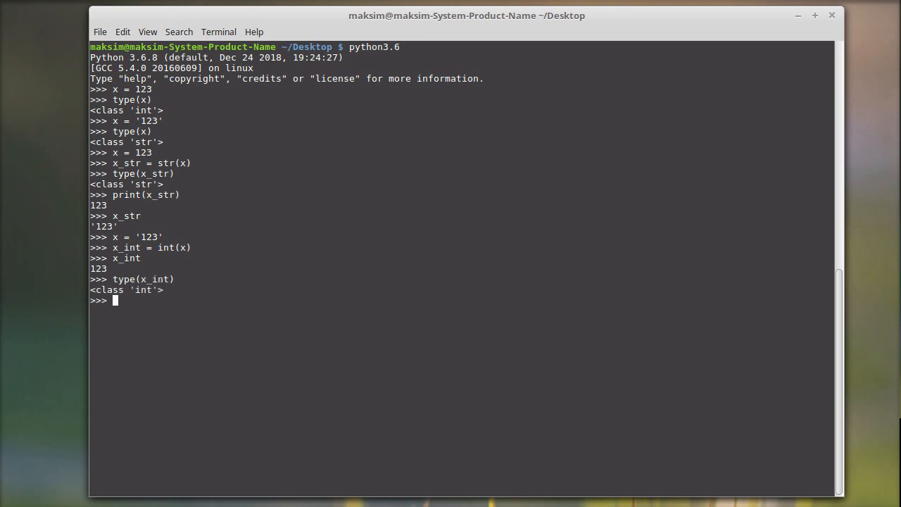
{"action": "mouse_move", "coordinate": [189, 310]}
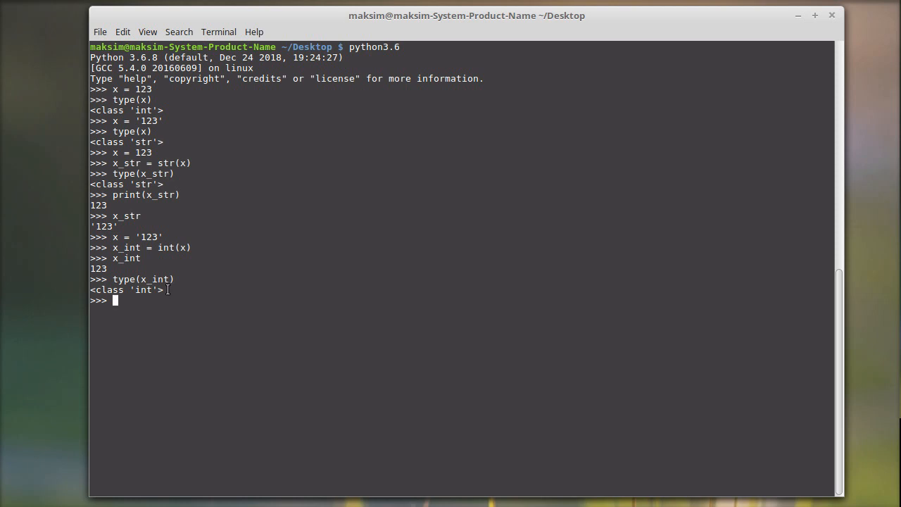
{"action": "mouse_move", "coordinate": [404, 330]}
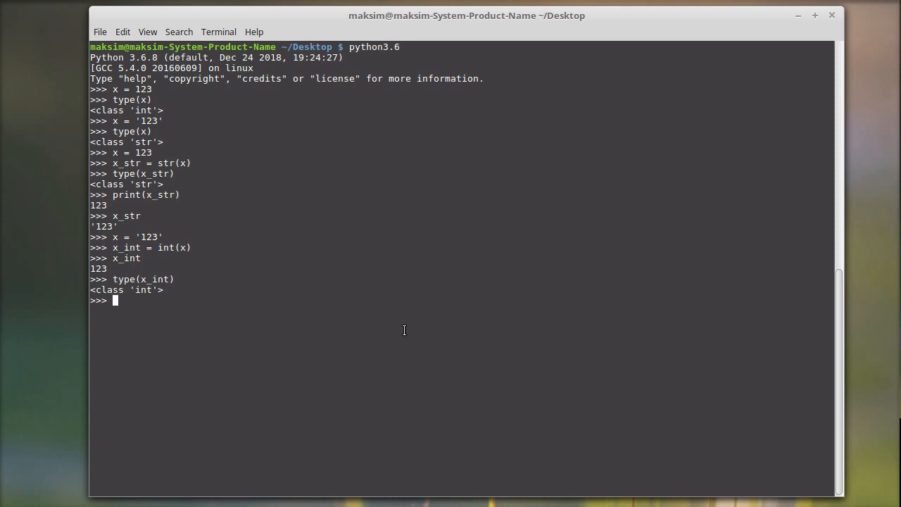